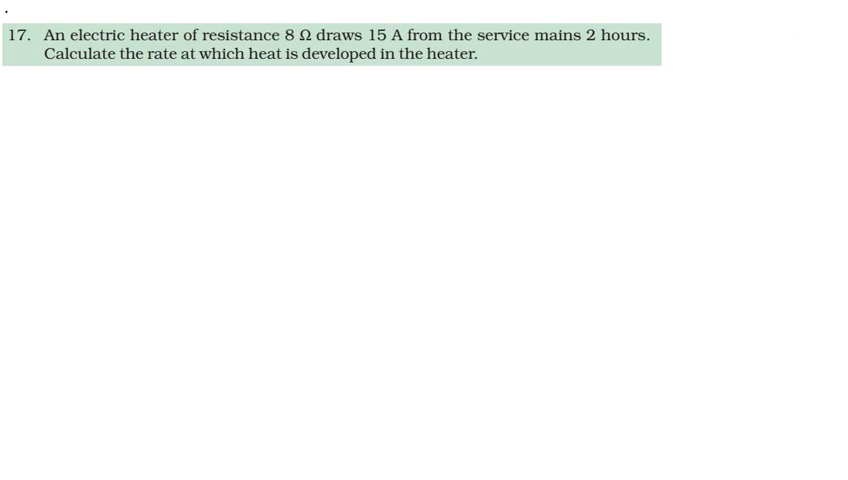
Handwrite the givens R = 8 Ω and I = 15 A, labelling the heat rate 'Power'.
{"action": "left_click", "coordinate": [55, 70]}
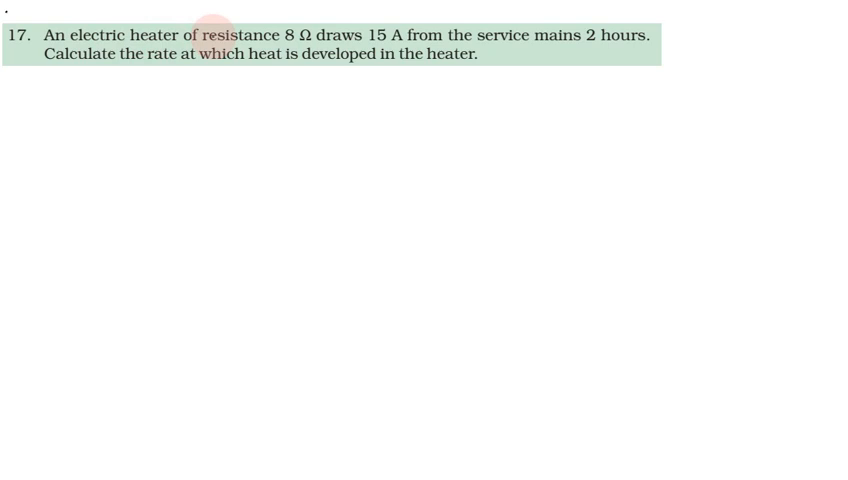
{"action": "mouse_move", "coordinate": [120, 60]}
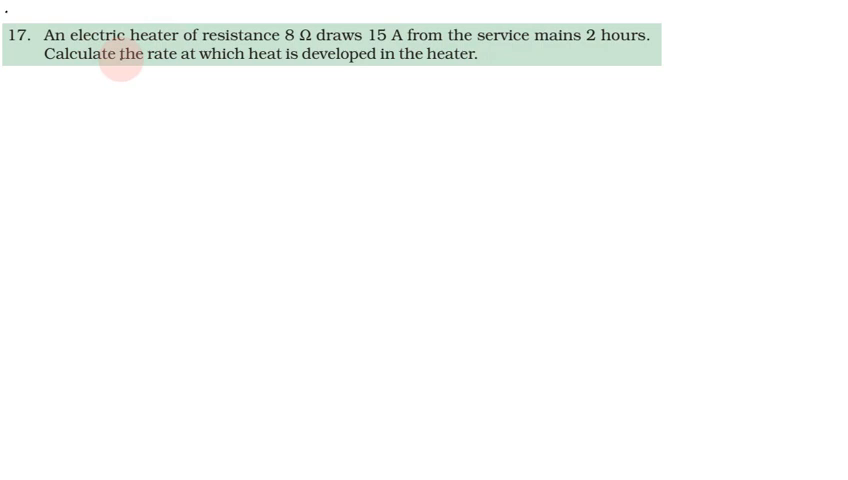
{"action": "mouse_move", "coordinate": [412, 66]}
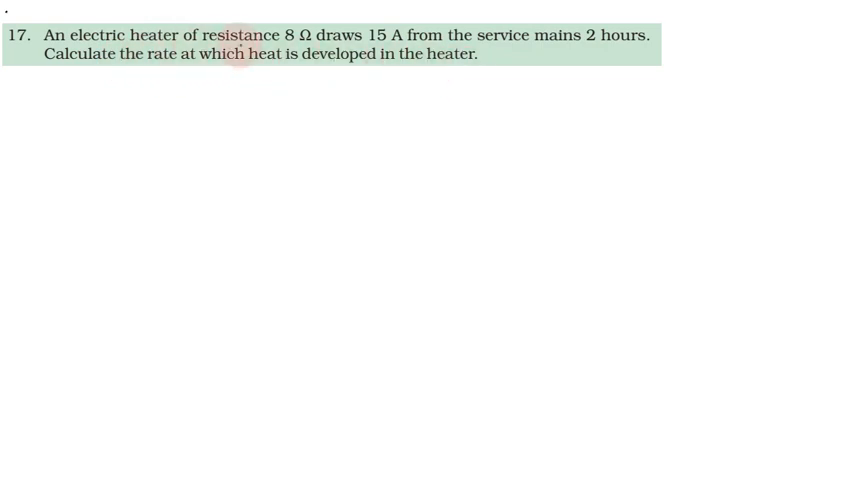
{"action": "type", "text": "R= 8"}
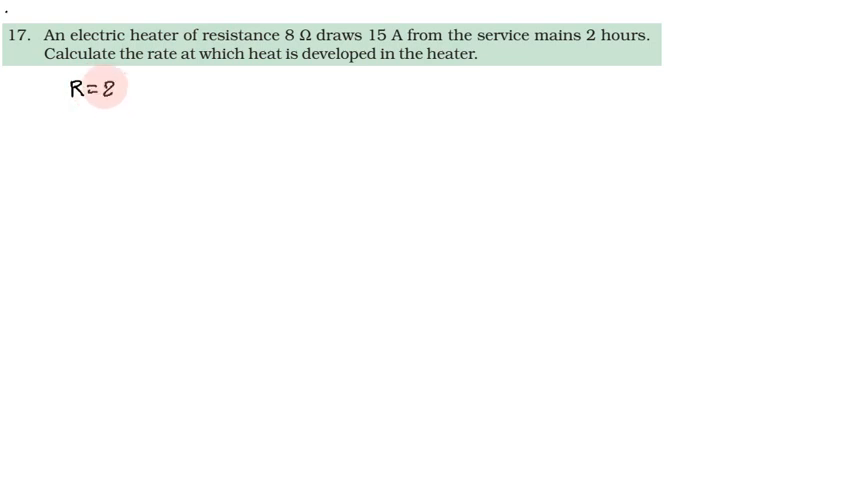
{"action": "type", "text": "8Ω"}
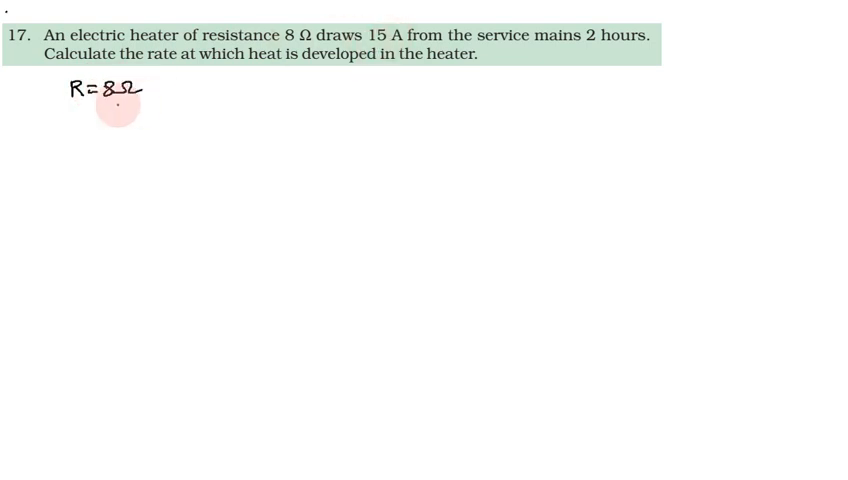
{"action": "type", "text": "I=1"}
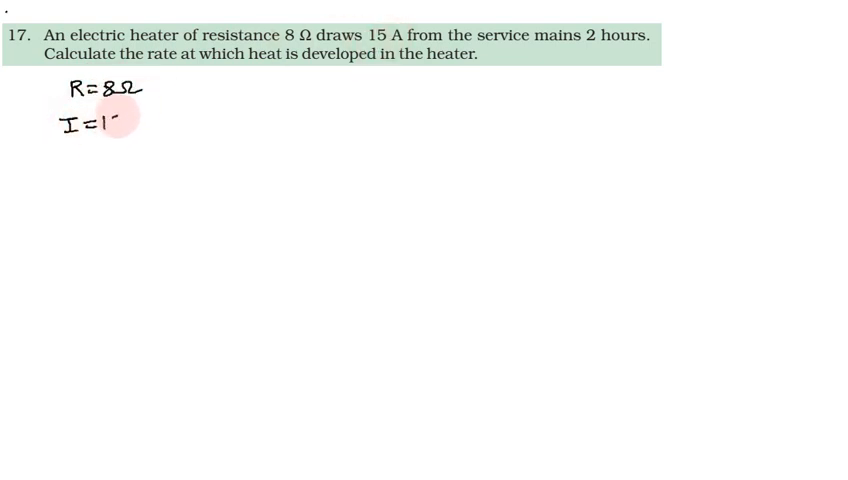
{"action": "type", "text": "15A"}
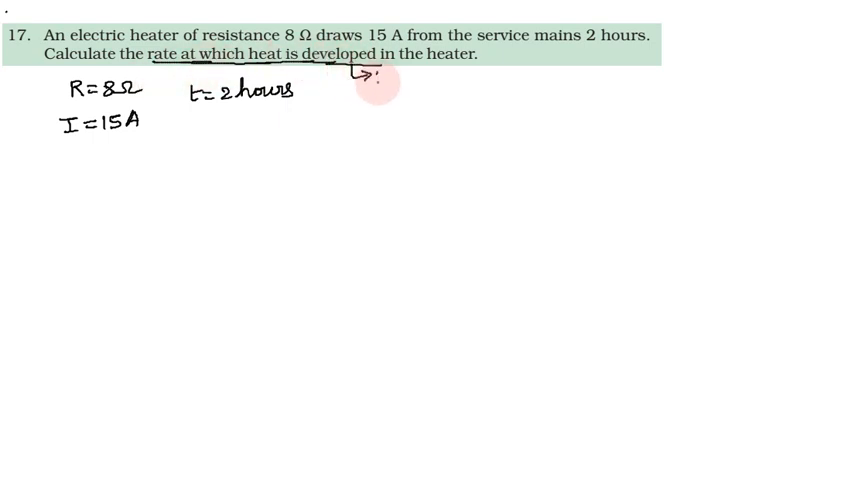
{"action": "type", "text": "Power"}
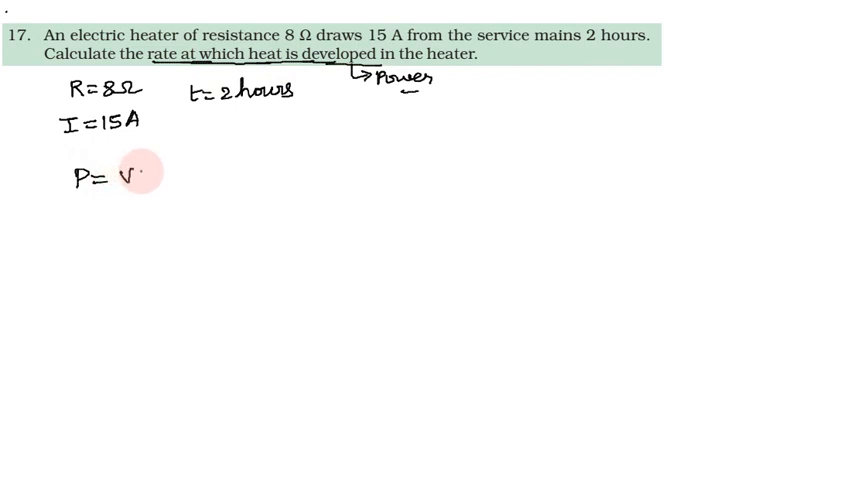
Write VI to form the power formula P = VI below the givens.
{"action": "type", "text": "VI"}
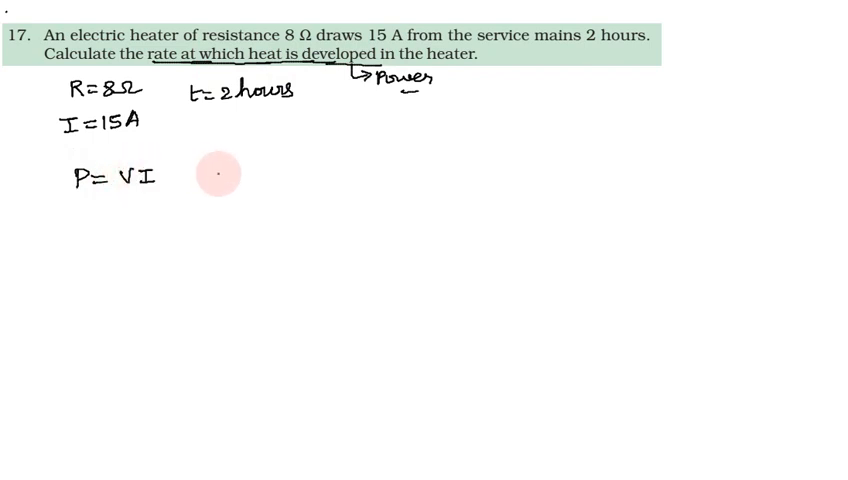
Write Ohm's law V = IR beneath the boxed P = VI and start a new P line.
{"action": "type", "text": "V=IR"}
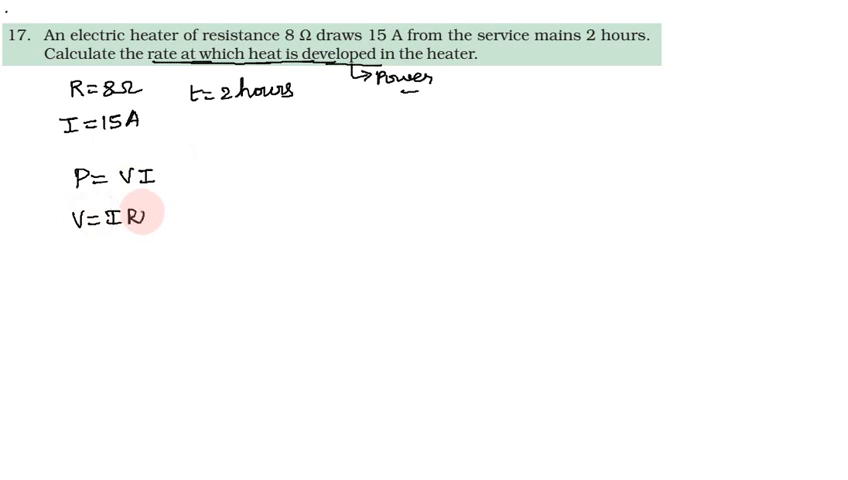
{"action": "type", "text": "P ="}
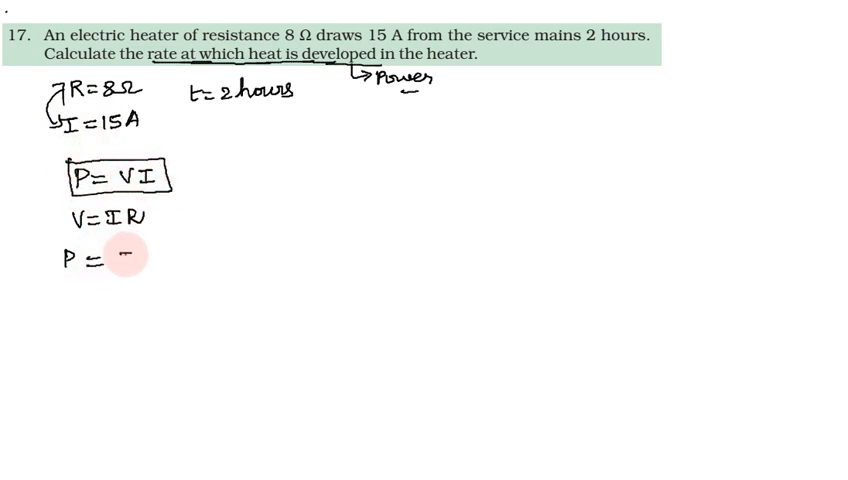
Derive P = IR·I = I²R, substitute (15)²(8), and begin the result 22….
{"action": "type", "text": "IR"}
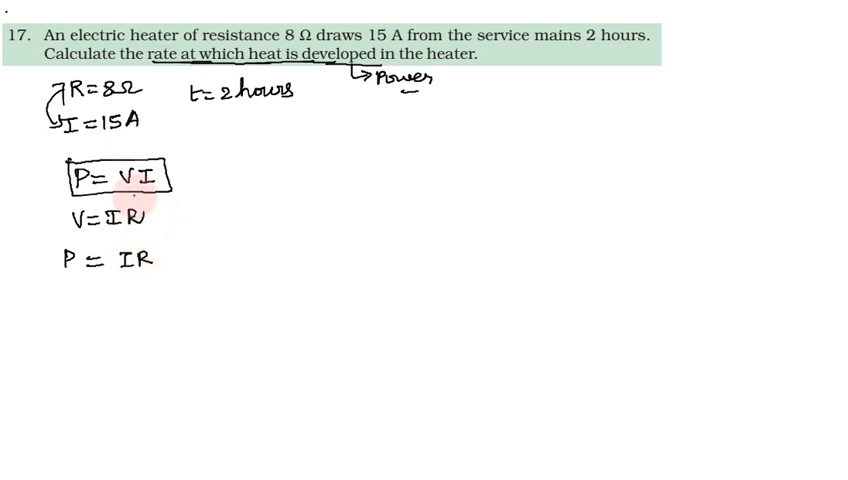
{"action": "type", "text": "I"}
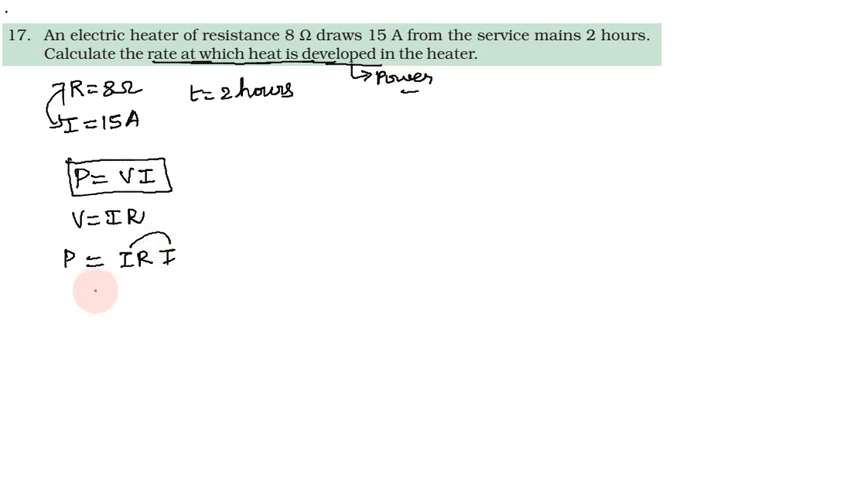
{"action": "type", "text": "=I²R"}
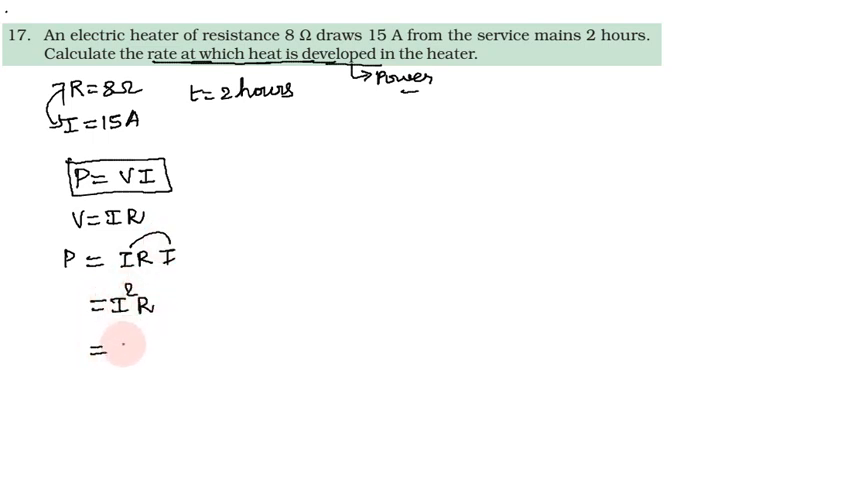
{"action": "type", "text": "(15)²(8"}
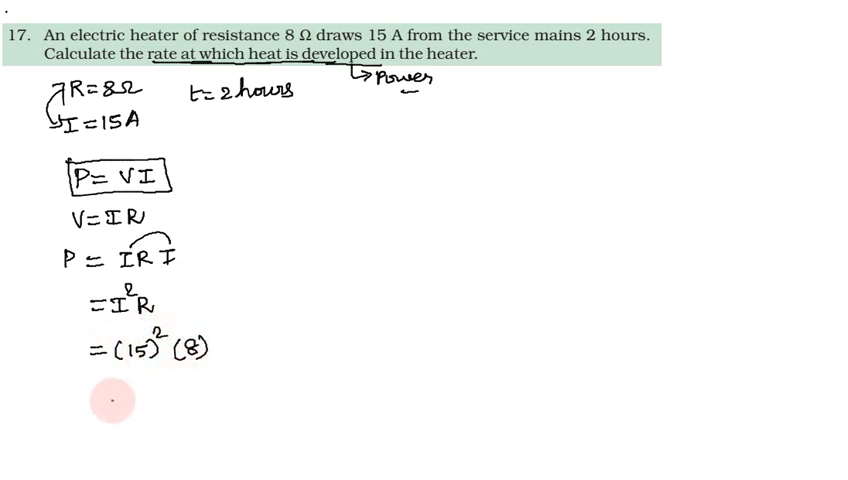
{"action": "type", "text": "= 22"}
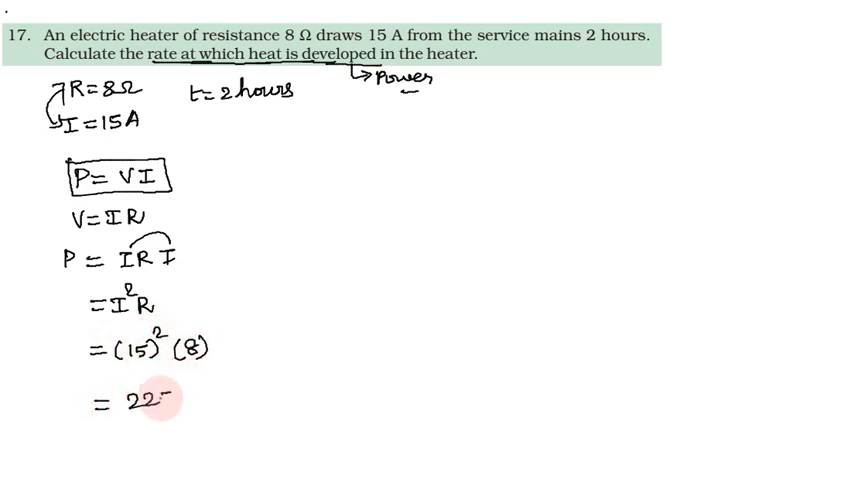